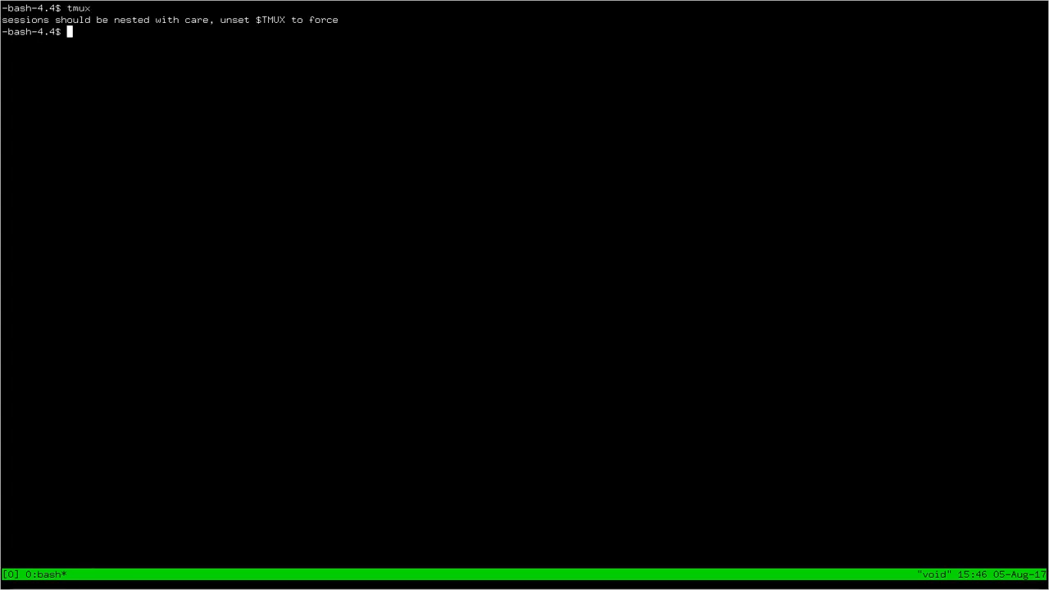
Run ls, then split the tmux window into left and right panes
{"action": "type", "text": "ls"}
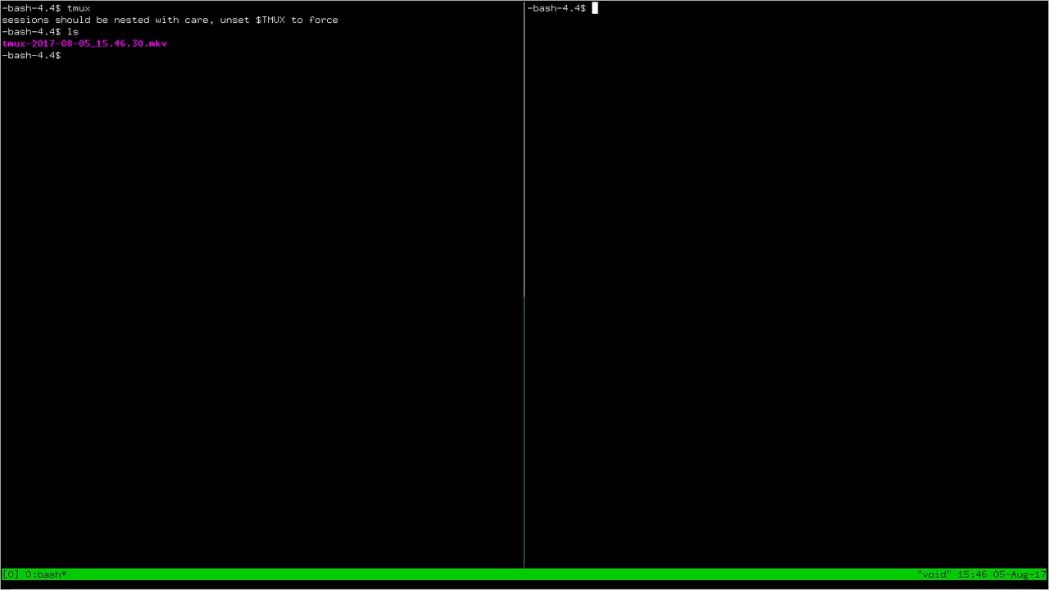
Run ls and echo hi in the right pane, then split it top and bottom
{"action": "type", "text": "echo hi"}
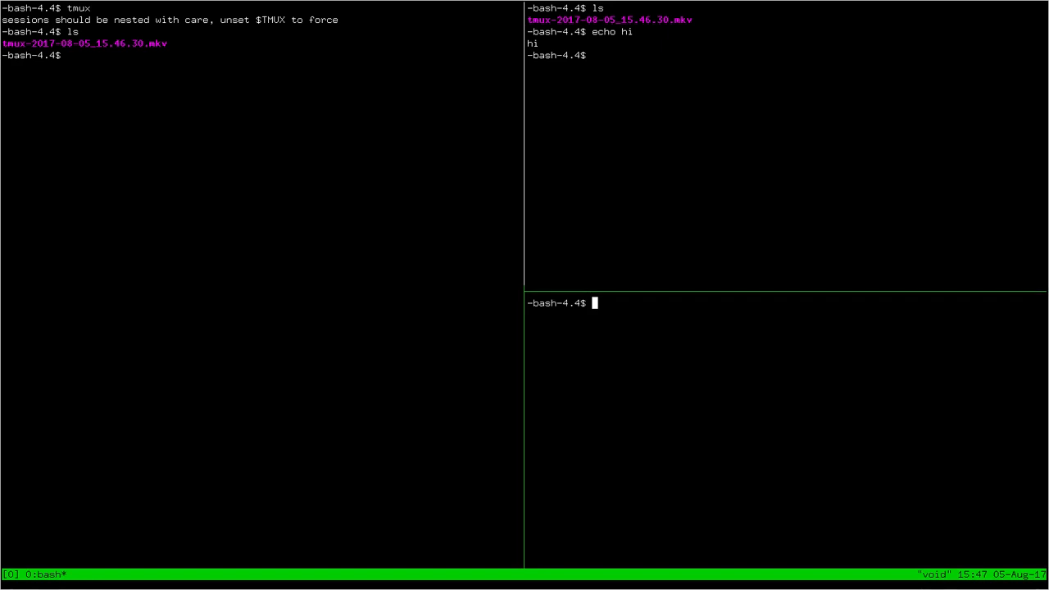
Echo hi in the bottom-right pane, then move back to the left pane
{"action": "type", "text": "echo hi"}
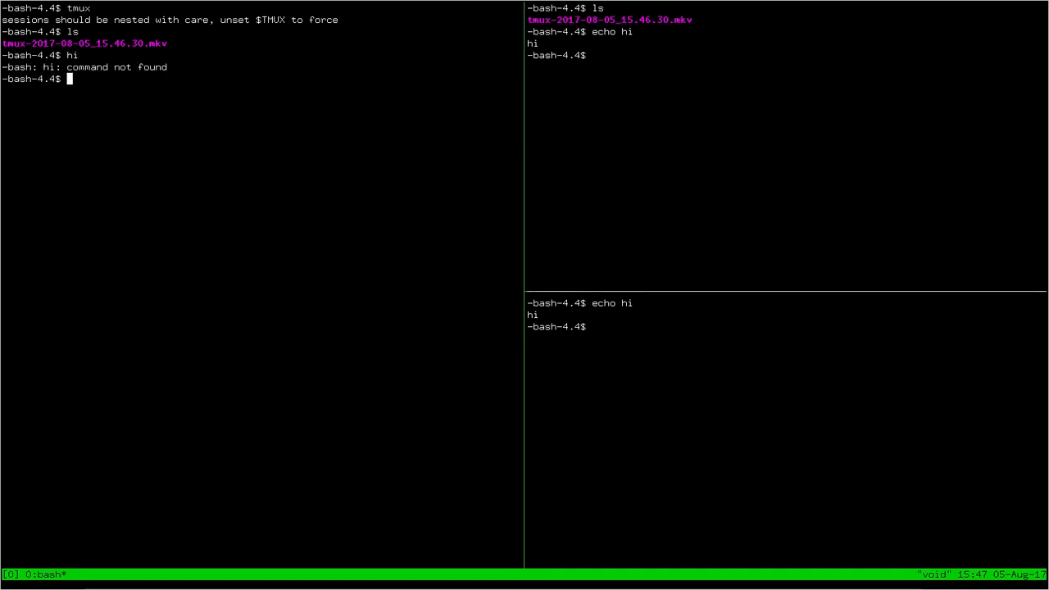
{"action": "left_click", "coordinate": [594, 55]}
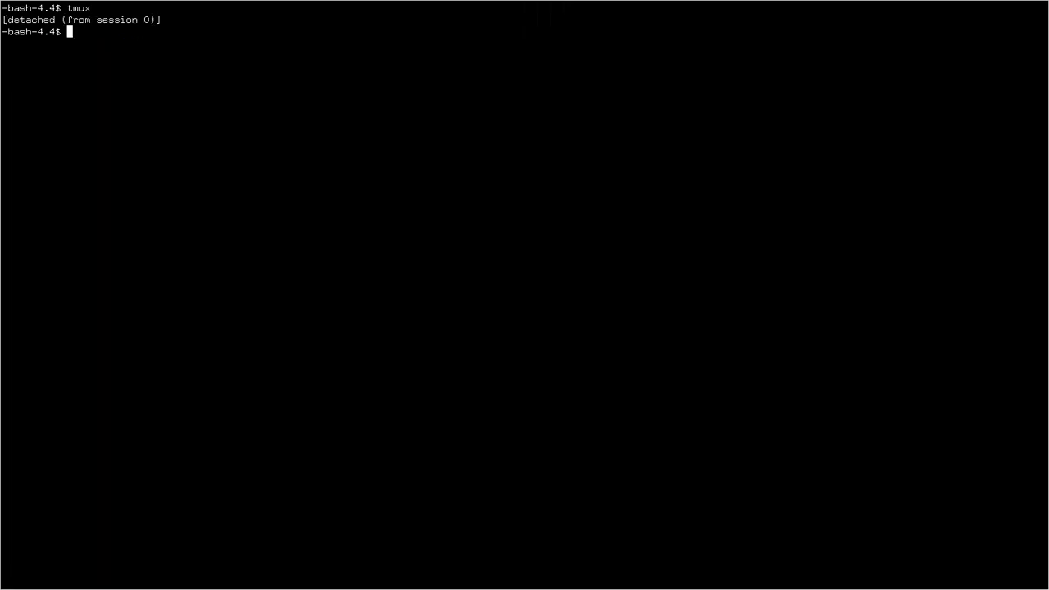
Reattach and detach session 0, start and detach session 1, then reattach and exit
{"action": "type", "text": "tmux a"}
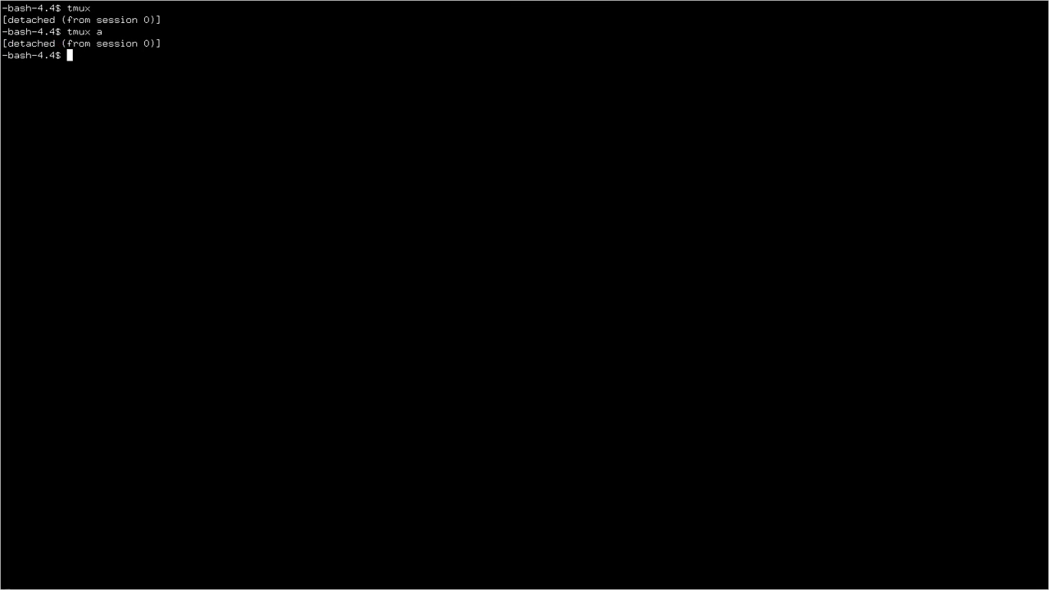
{"action": "key", "text": "Return"}
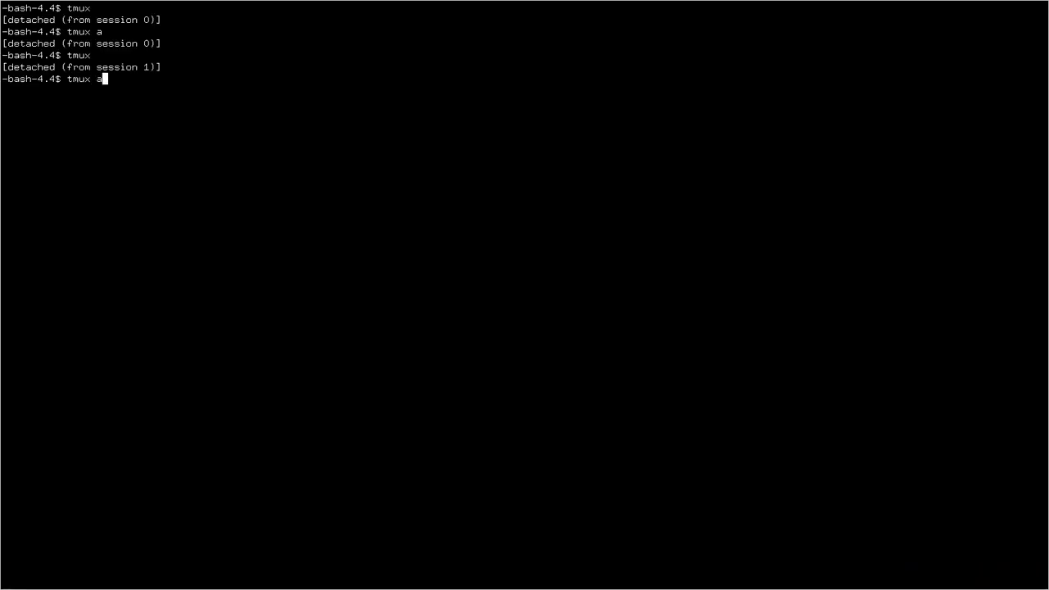
{"action": "key", "text": "Return"}
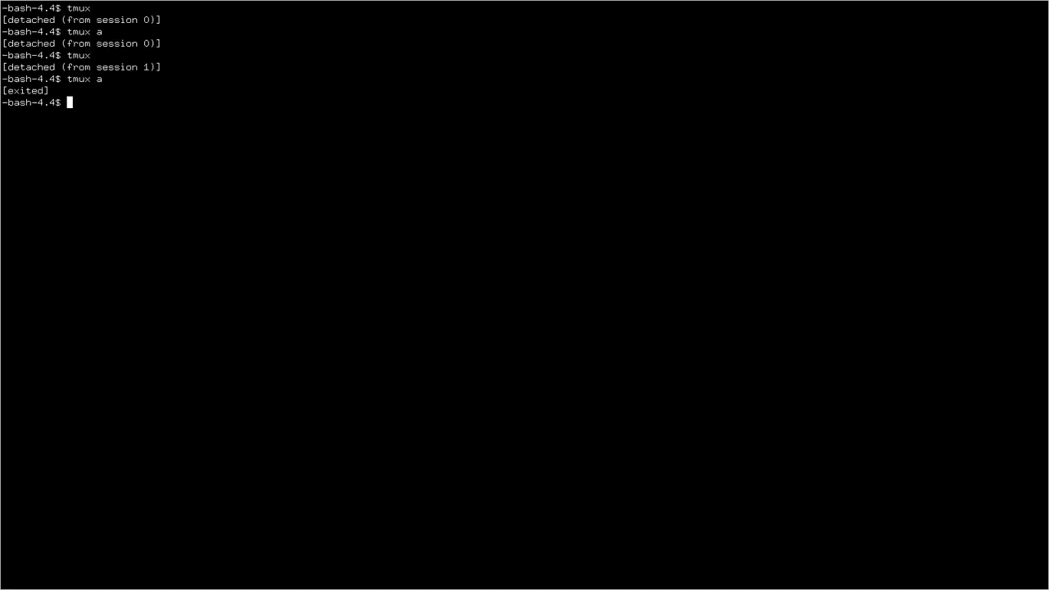
{"action": "type", "text": "tmux"}
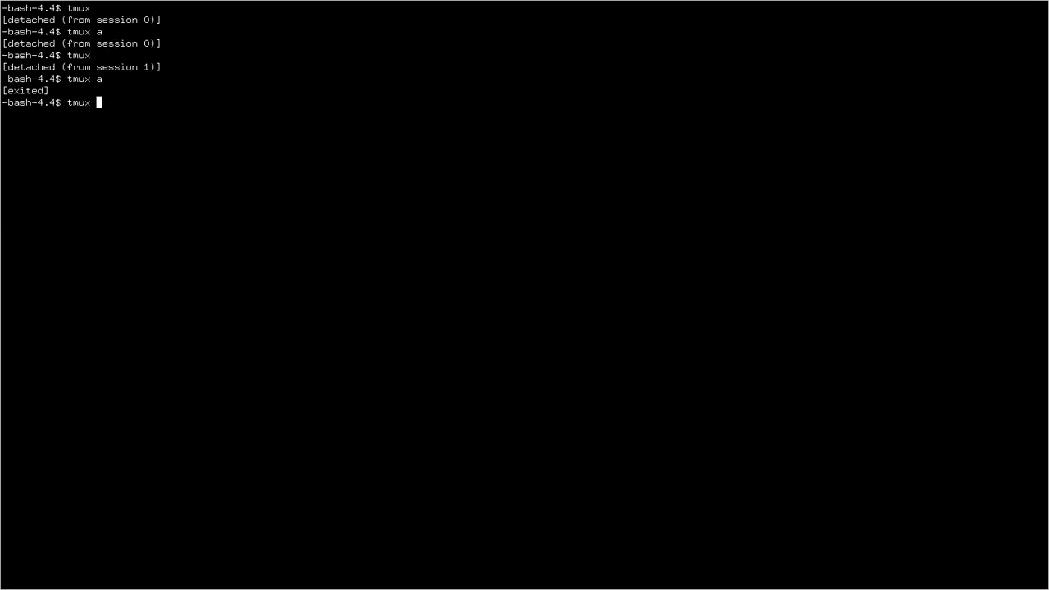